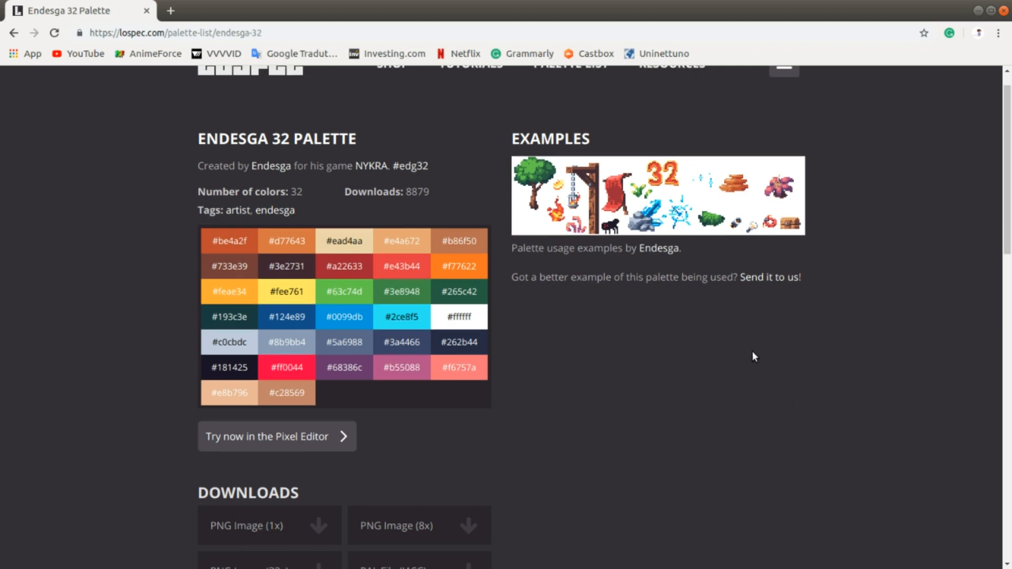
Step: Bring the Endesga 32 palette's 1x PNG image into view in a new Chrome tab
scroll("down", 3)
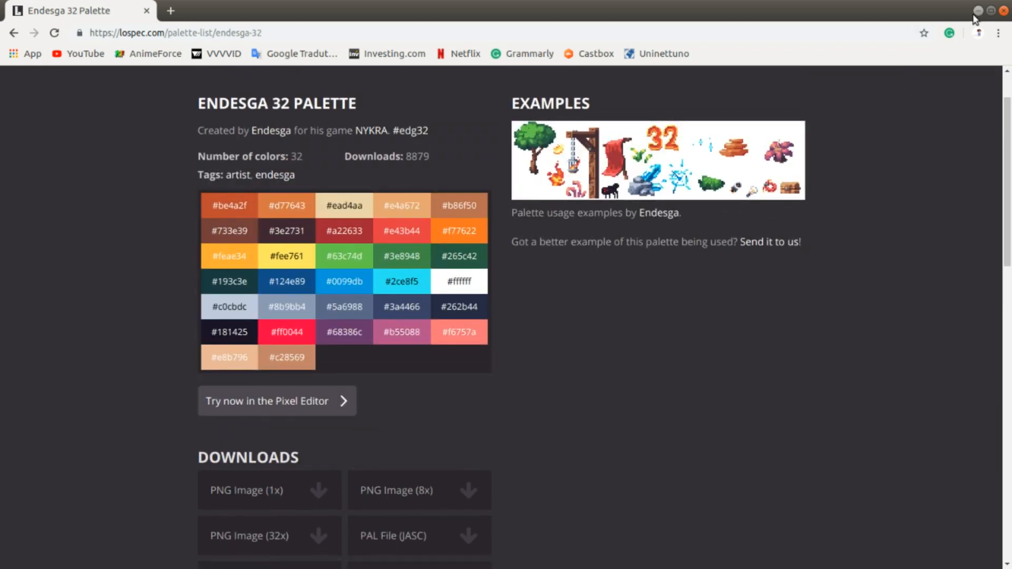
mouse_move(686, 330)
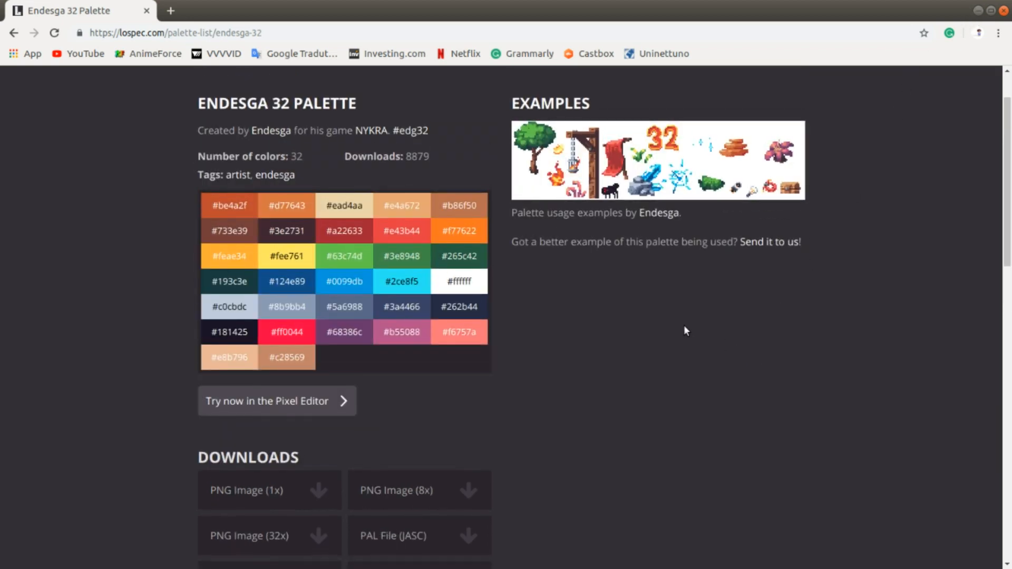
mouse_move(902, 291)
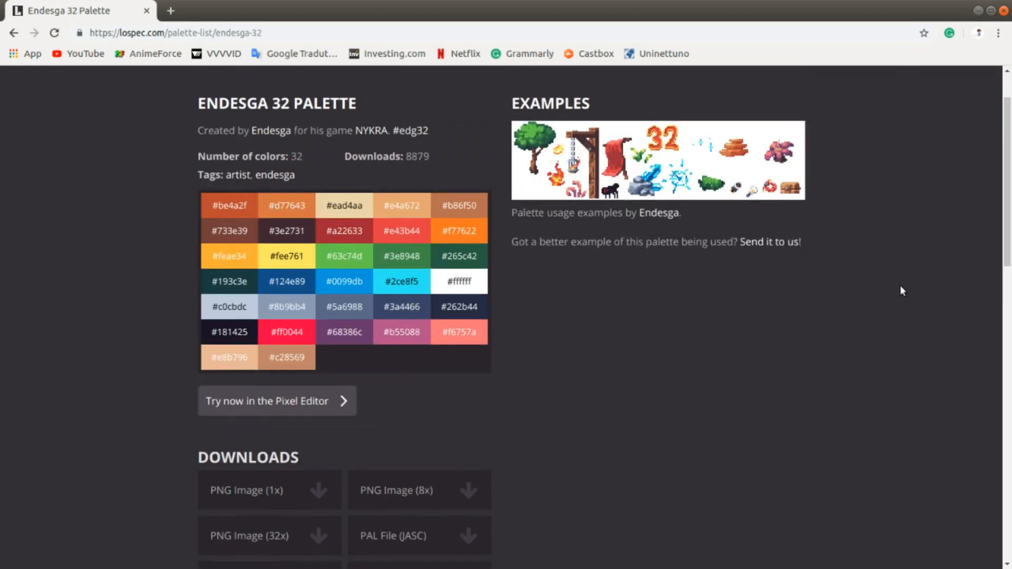
mouse_move(951, 183)
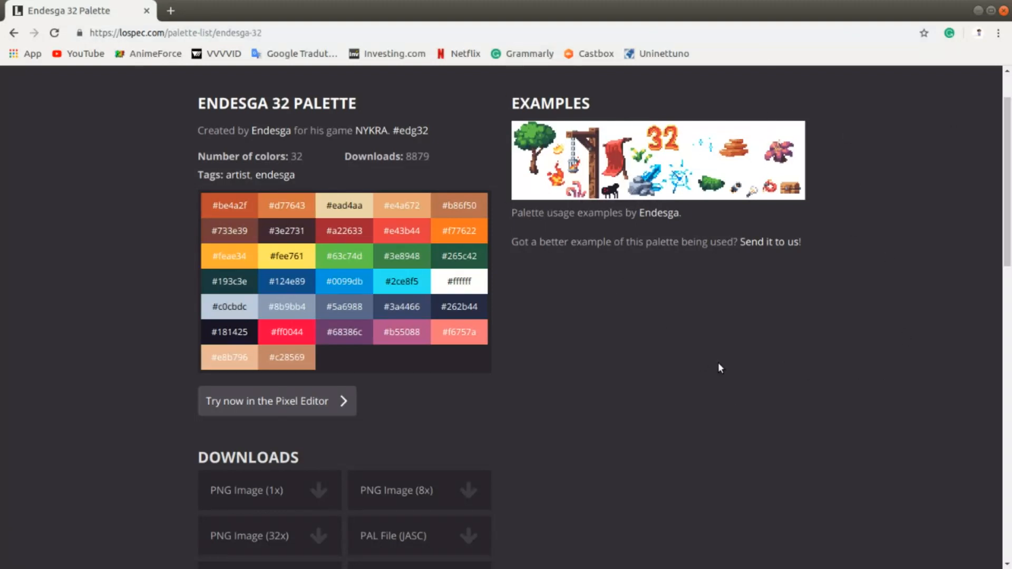
mouse_move(738, 375)
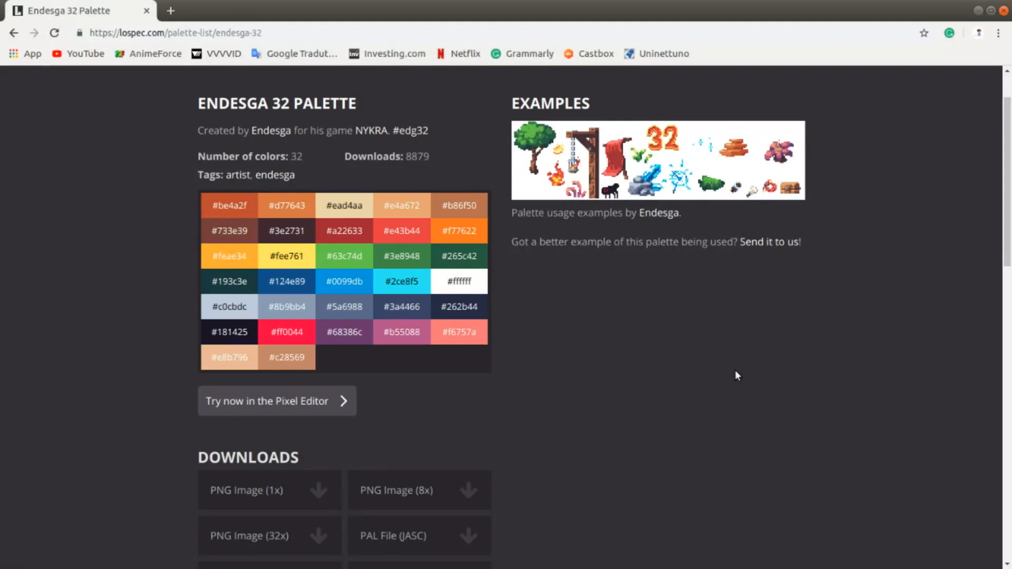
mouse_move(954, 329)
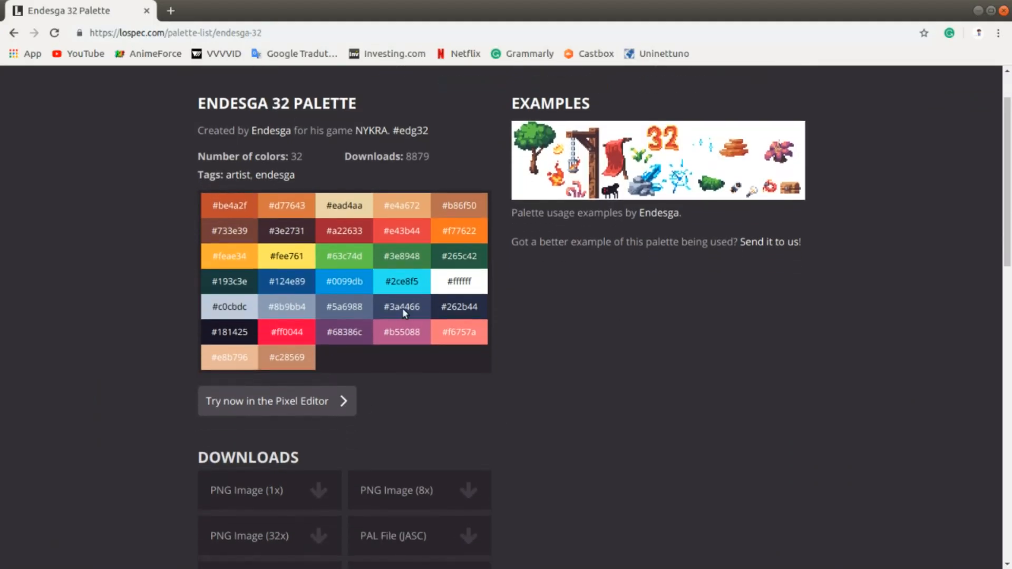
scroll("down", 3)
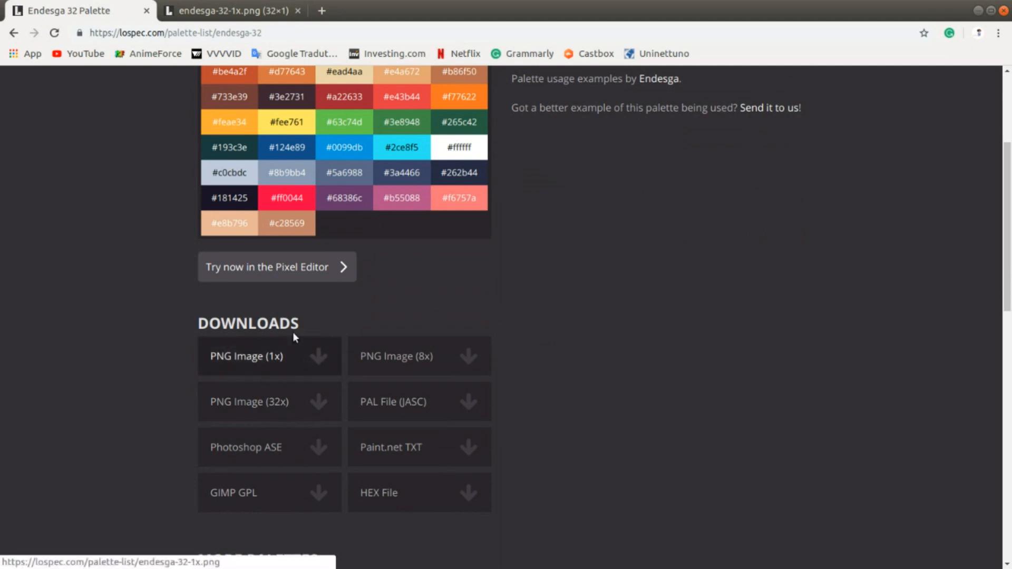
mouse_move(455, 355)
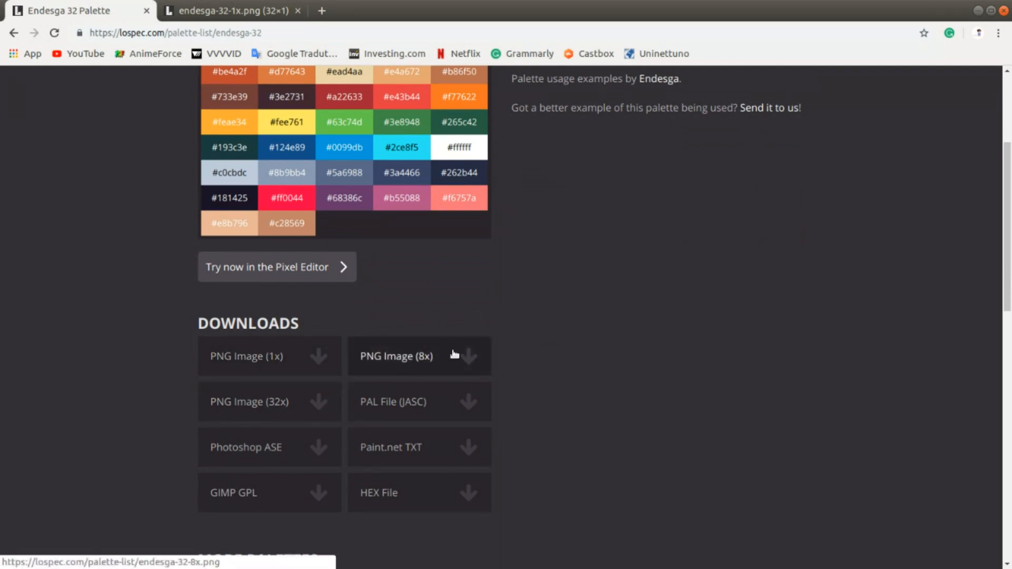
mouse_move(269, 407)
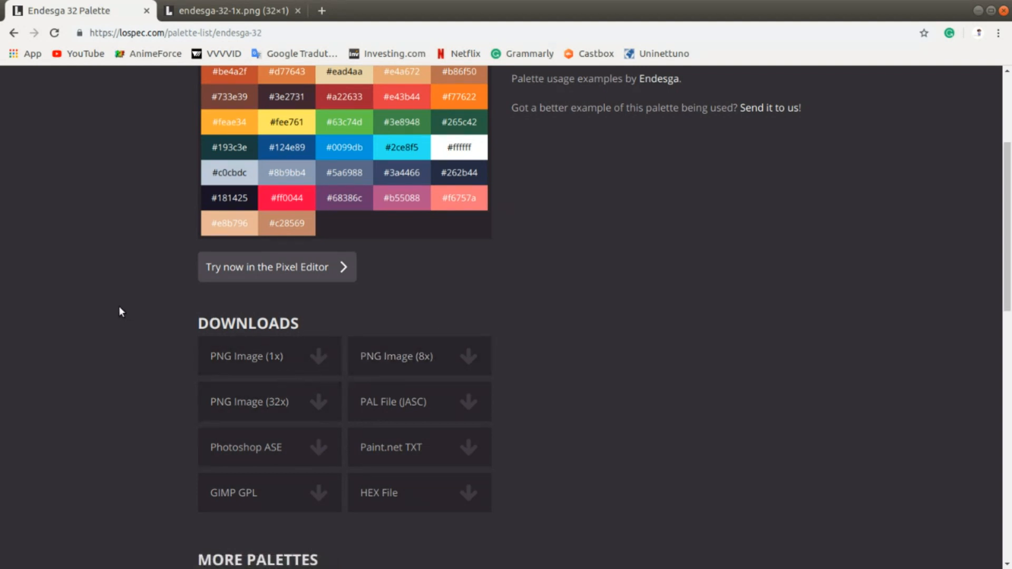
mouse_move(232, 493)
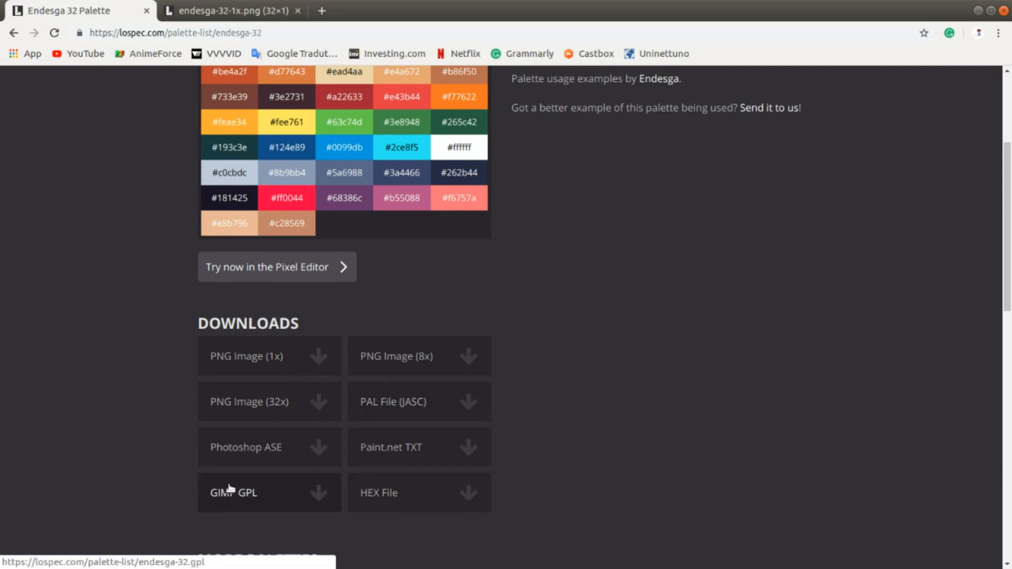
left_click(232, 10)
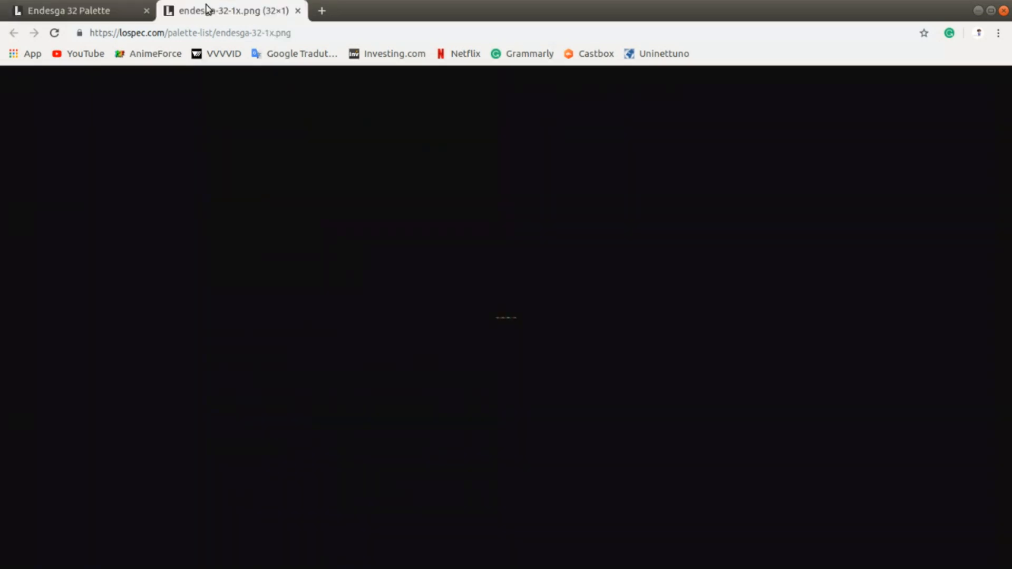
mouse_move(512, 323)
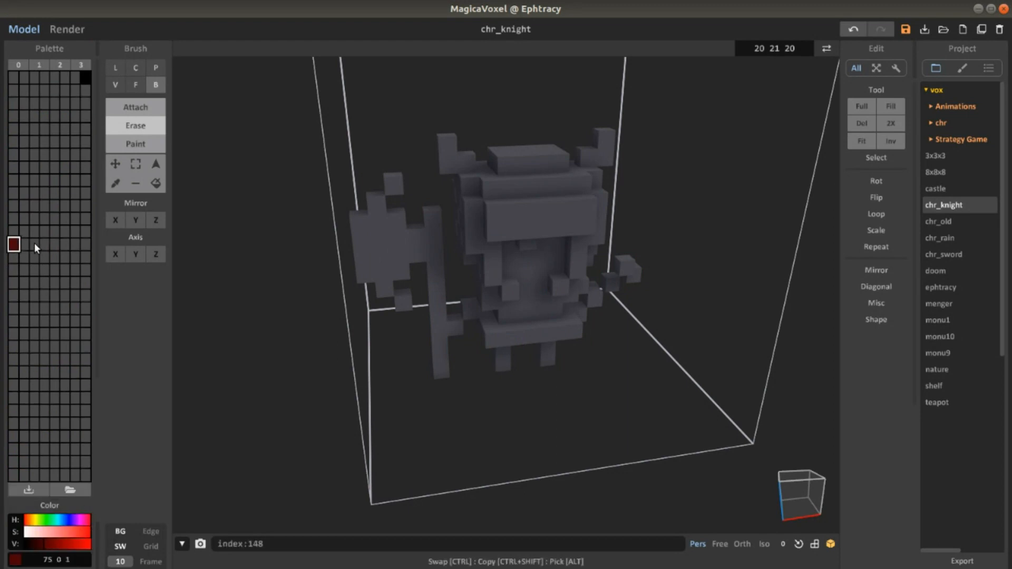
Step: Blend the red palette block into a gradient, then load the downloaded Endesga 32 palette image
left_click(85, 295)
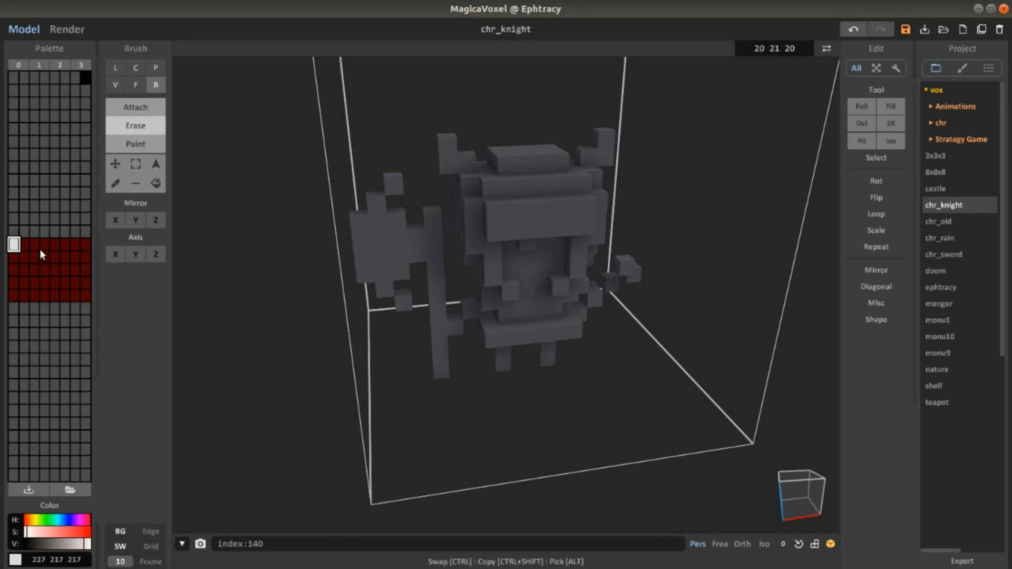
left_click(85, 295)
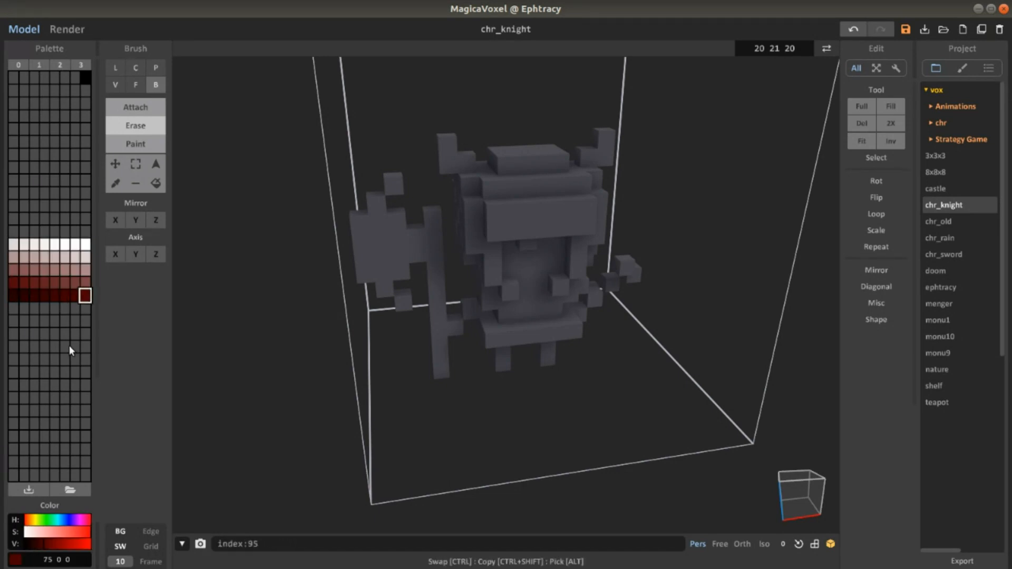
left_click(64, 347)
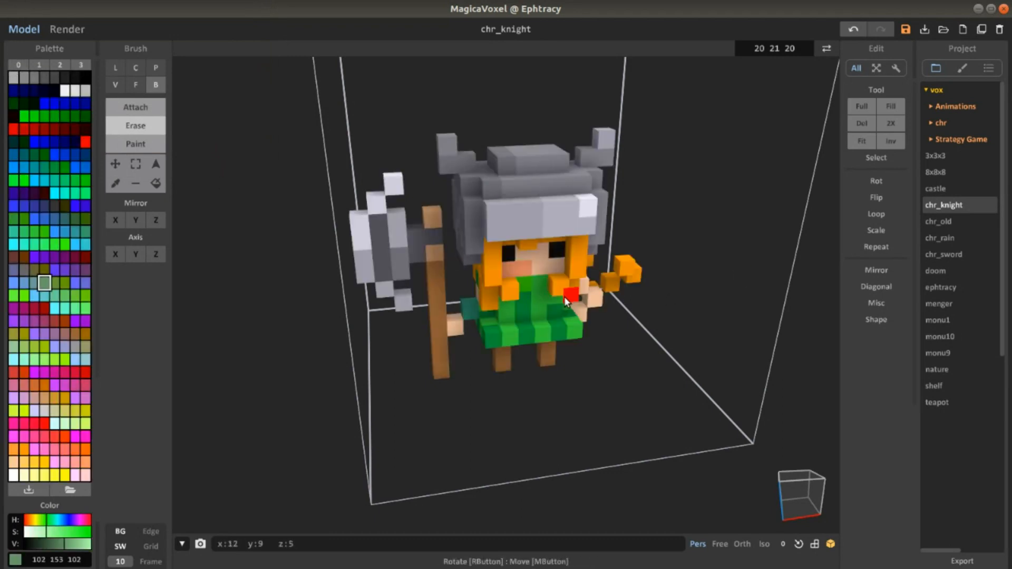
Step: Orbit the coloured knight to view it head-on, from the side, and at three-quarters
left_click_drag(568, 297, 445, 286)
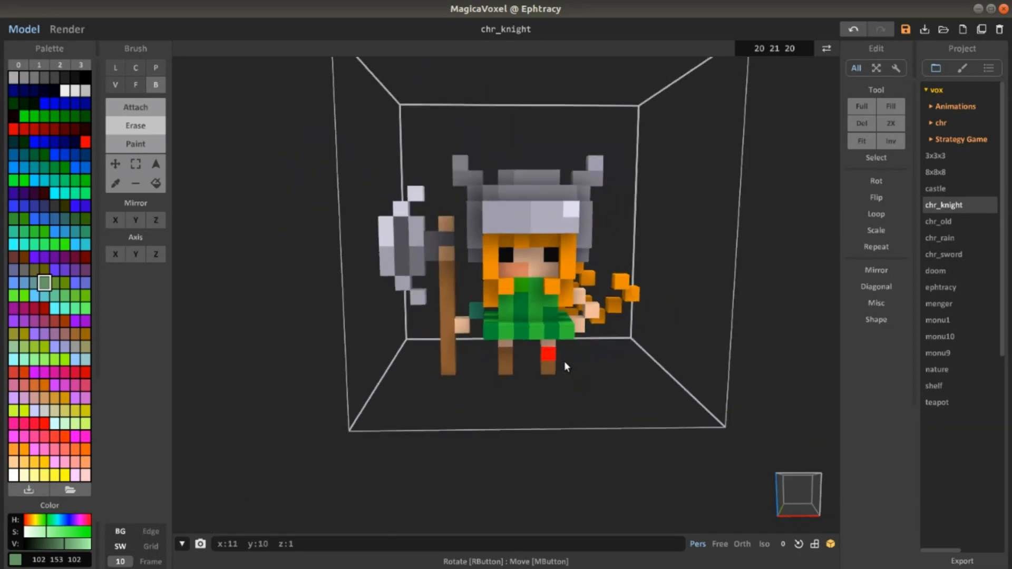
left_click_drag(565, 368, 603, 381)
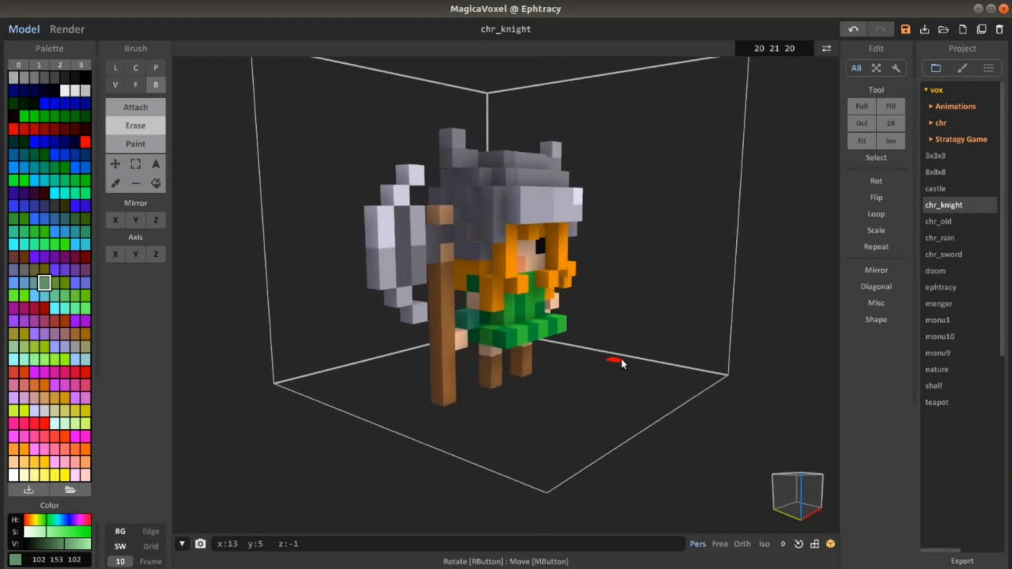
left_click_drag(620, 362, 610, 377)
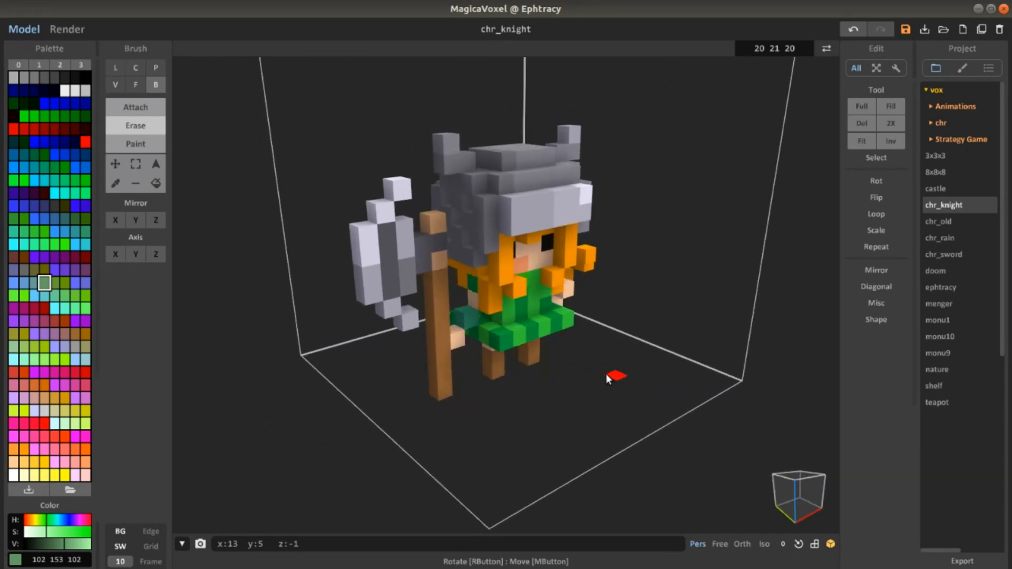